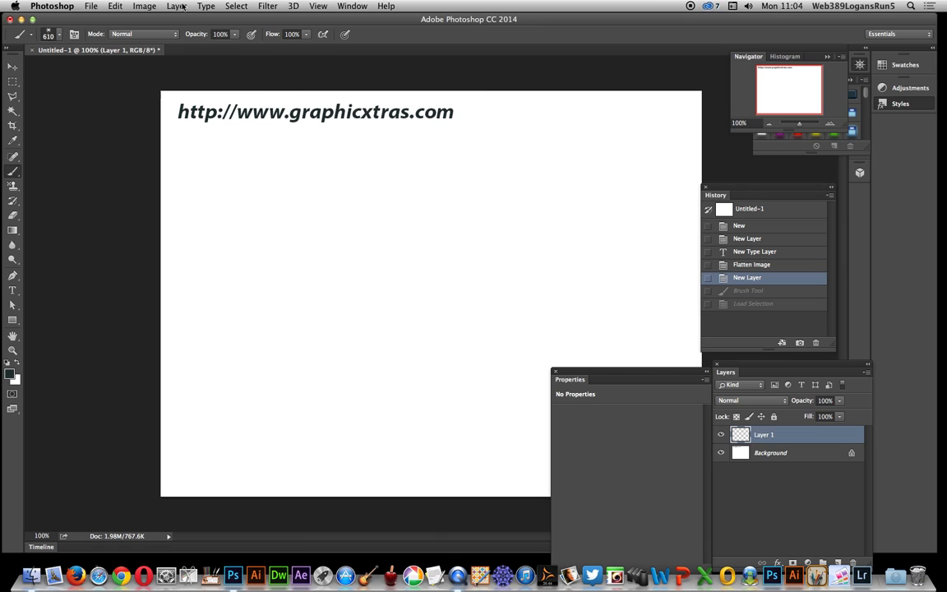
- Create a new empty Layer 2 for the butterfly brush stamp
click(176, 7)
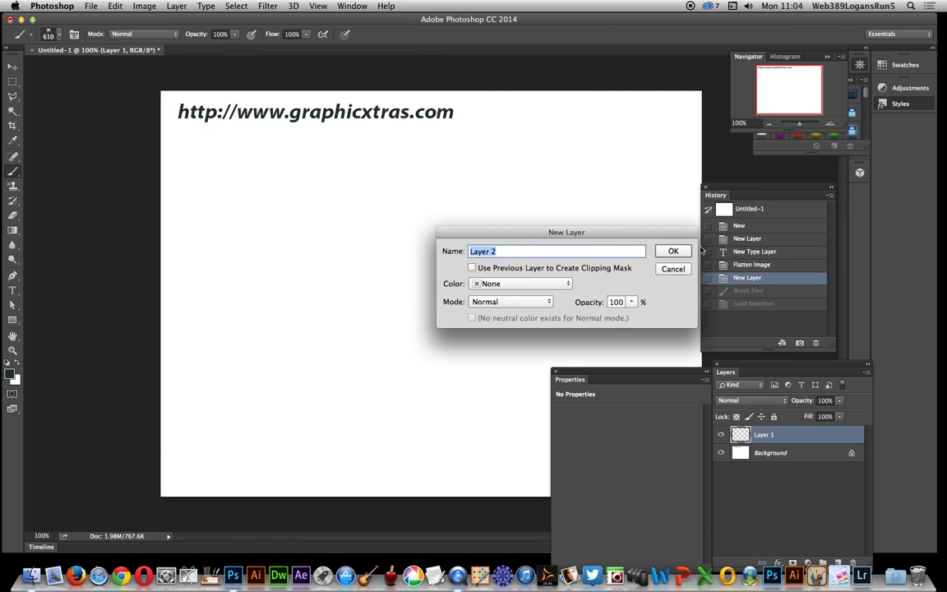
click(672, 250)
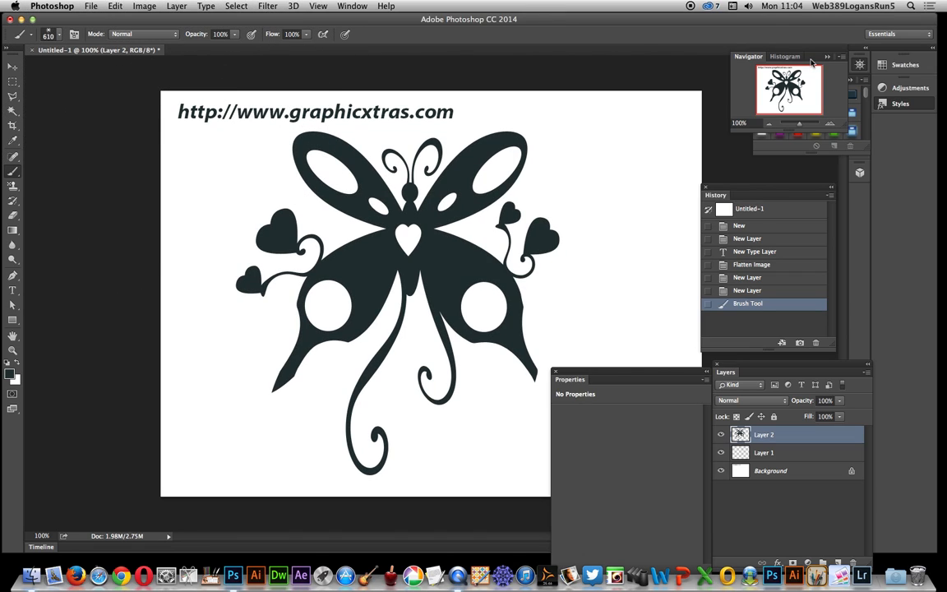
- Apply a glossy blue preset from the Styles panel to Layer 2
click(809, 79)
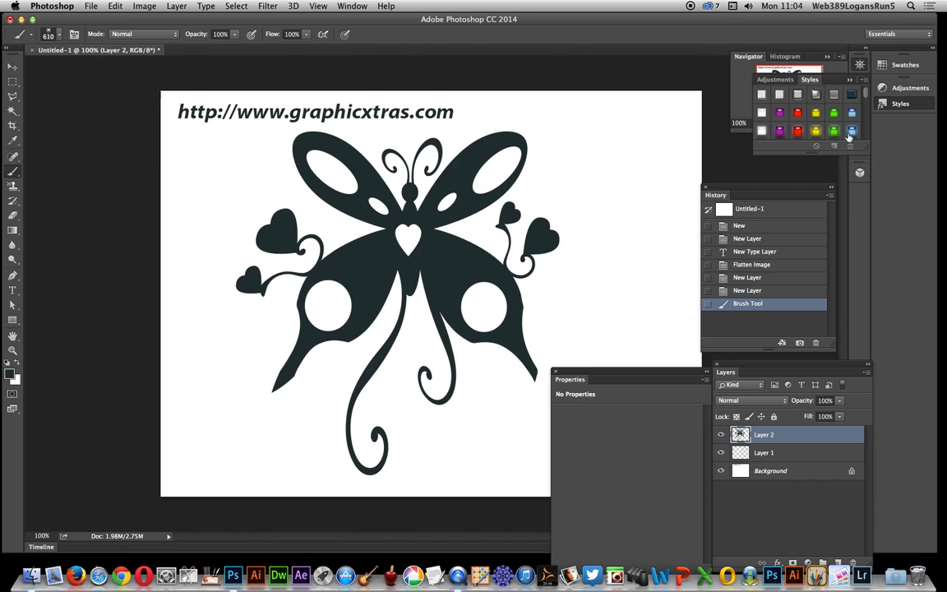
click(852, 130)
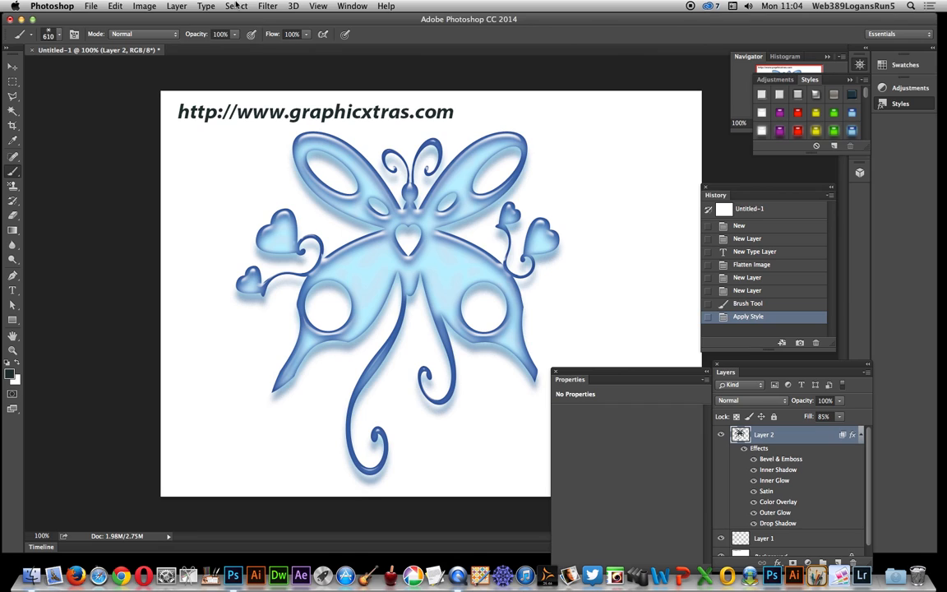
- Load Layer 2 Transparency as a selection outlining the butterfly
click(236, 6)
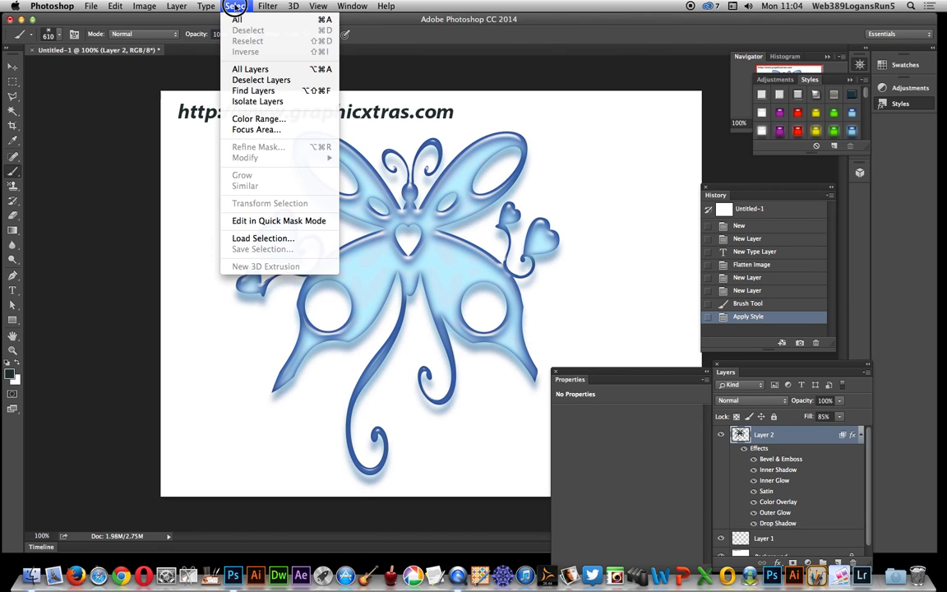
click(263, 239)
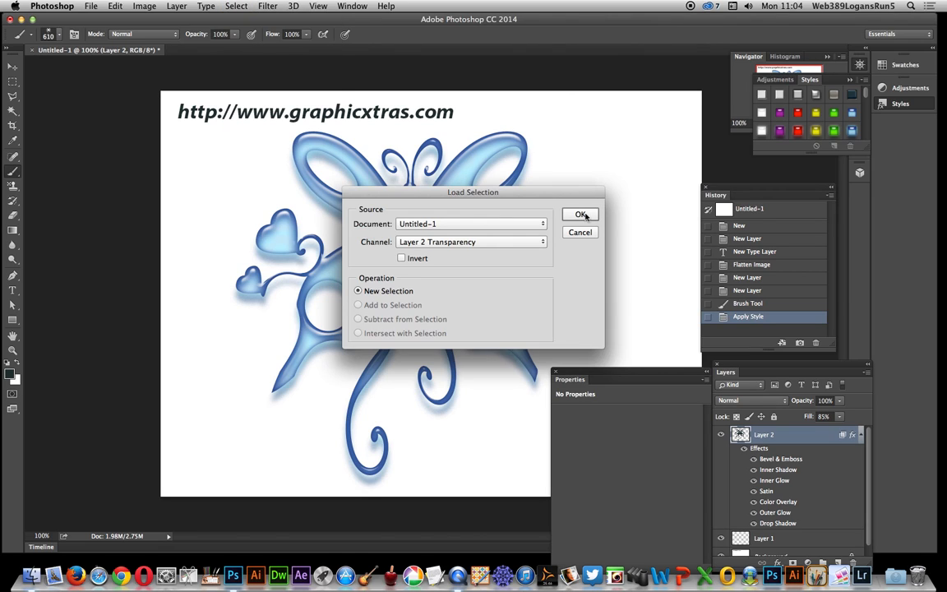
click(580, 214)
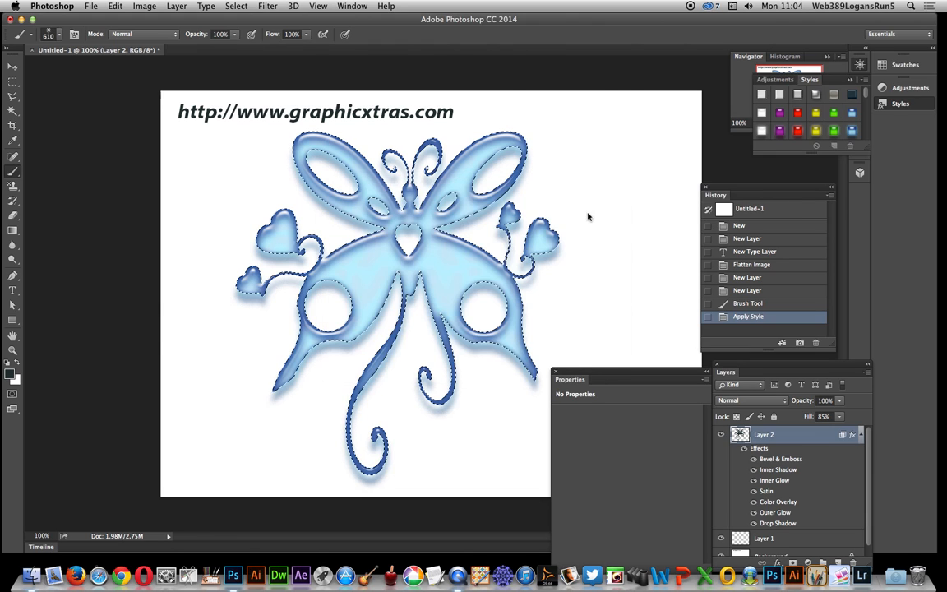
click(753, 328)
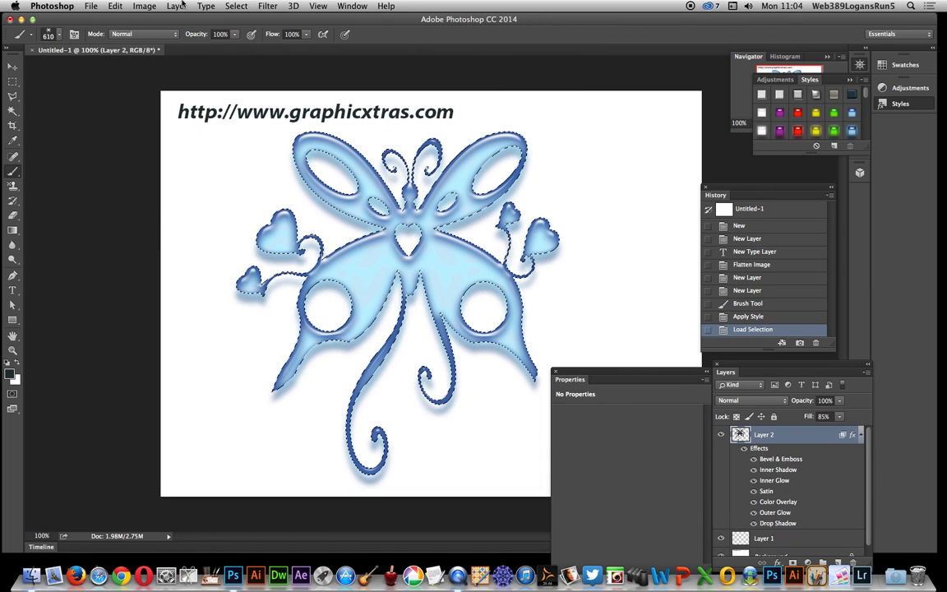
- Add a Gradient Fill layer masked to the butterfly selection
click(176, 6)
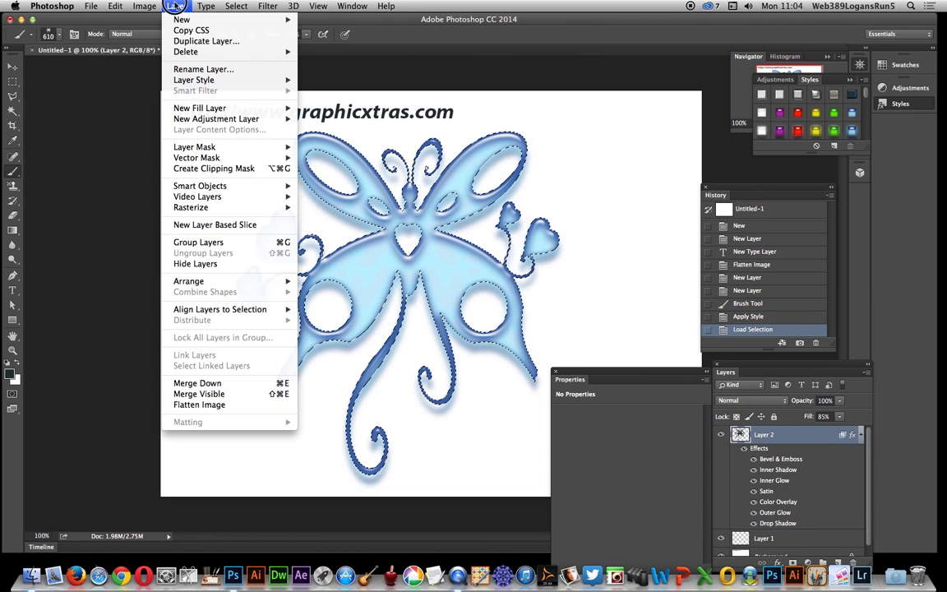
mouse_move(201, 108)
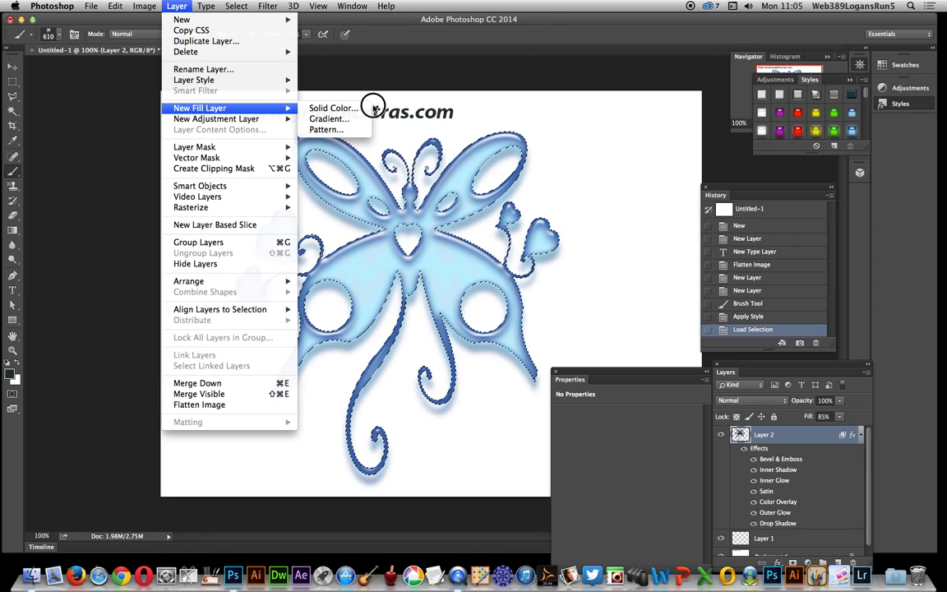
click(329, 118)
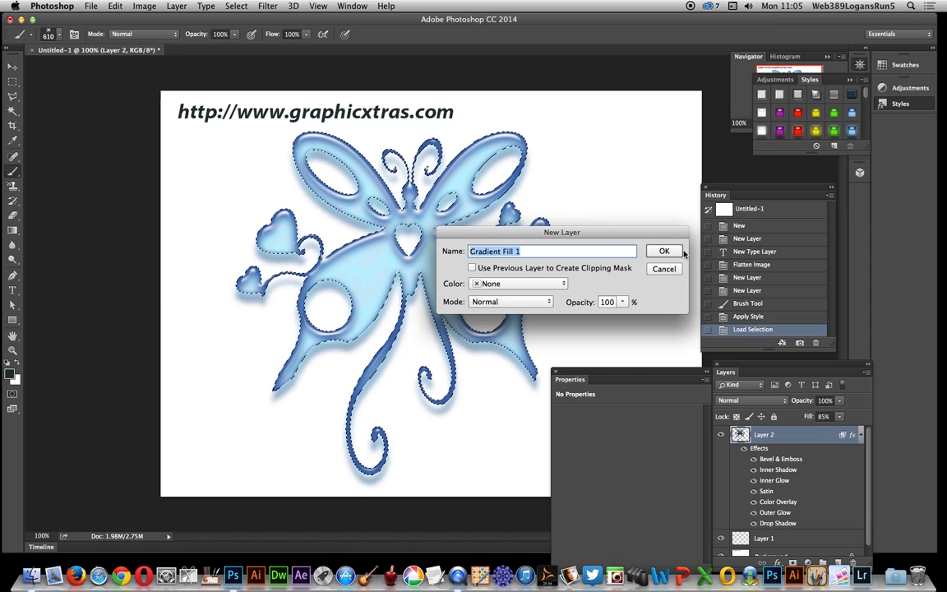
click(664, 250)
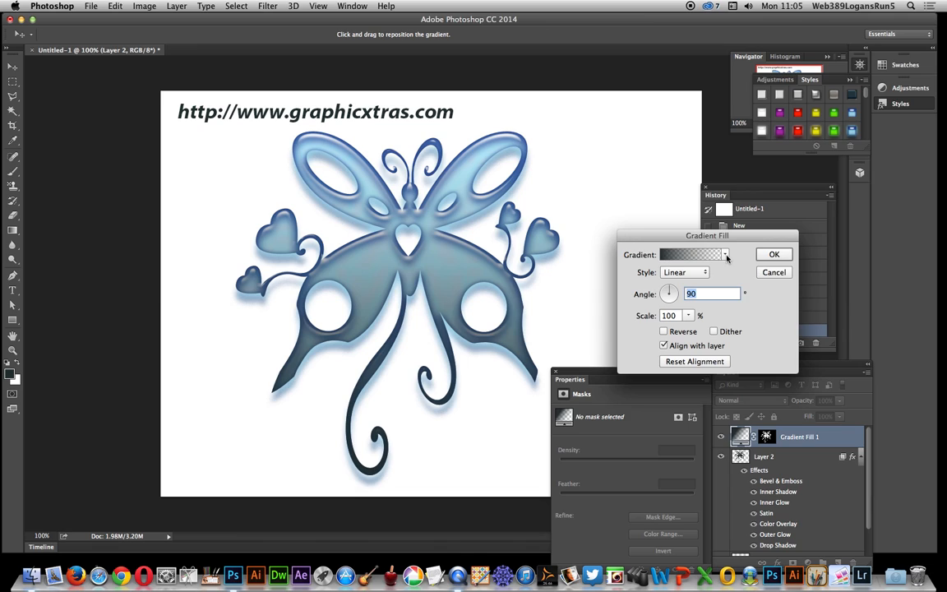
- Set the gradient fill to a red-to-black preset in Radial style and confirm
click(725, 253)
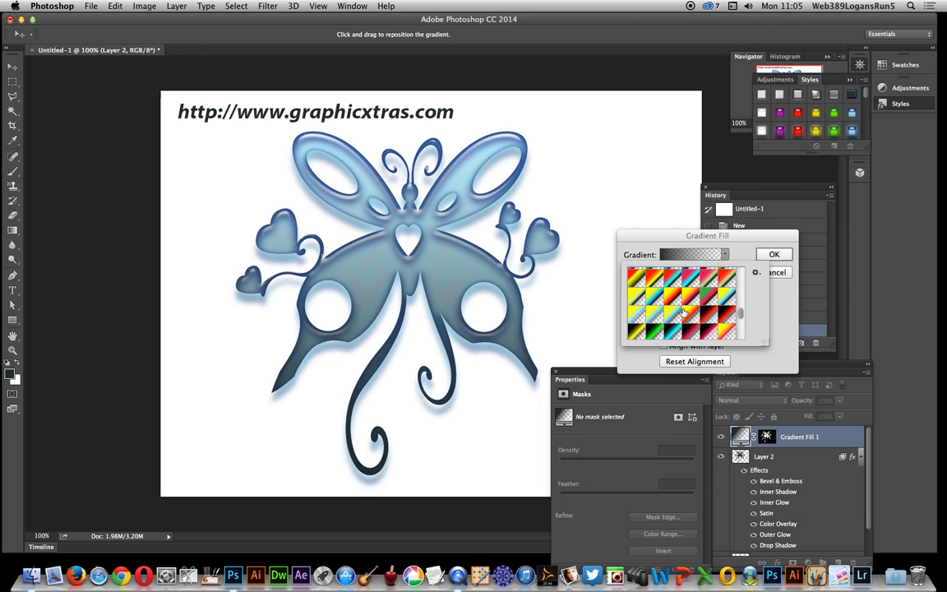
click(691, 332)
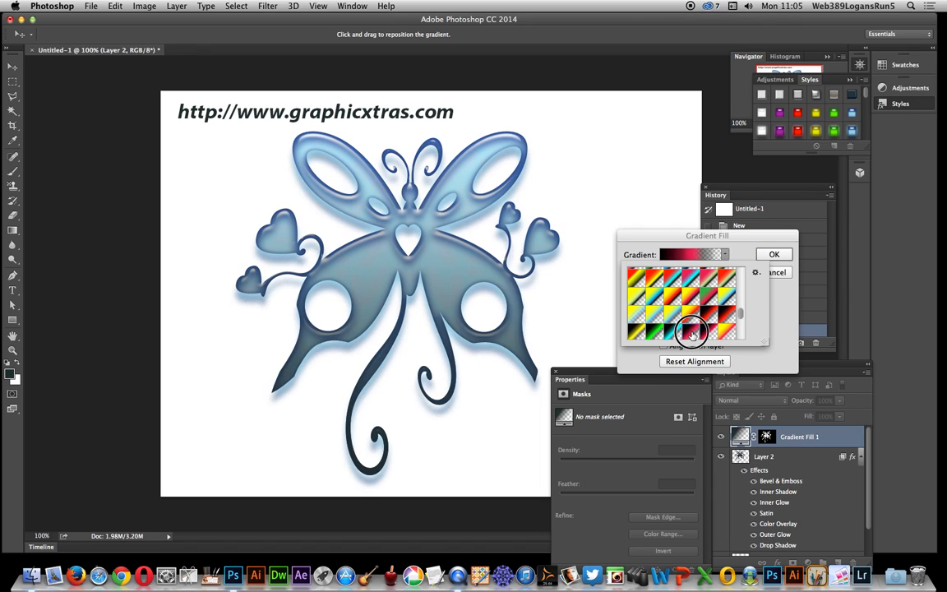
click(715, 329)
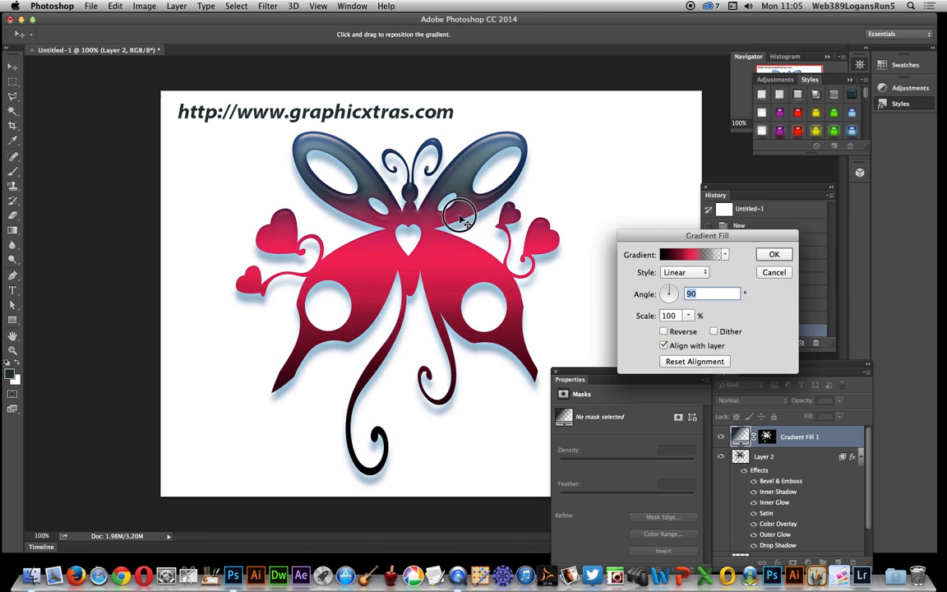
click(684, 273)
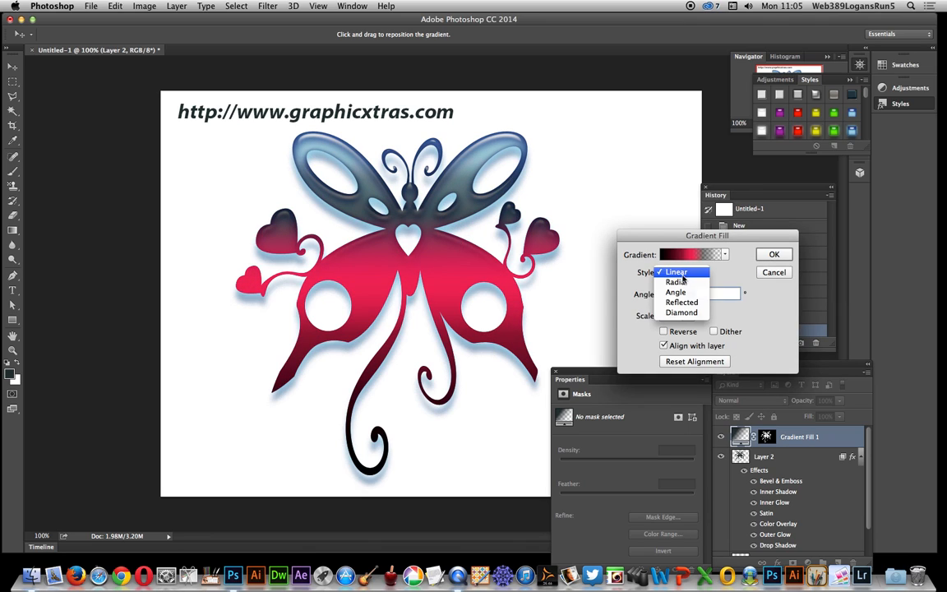
click(675, 283)
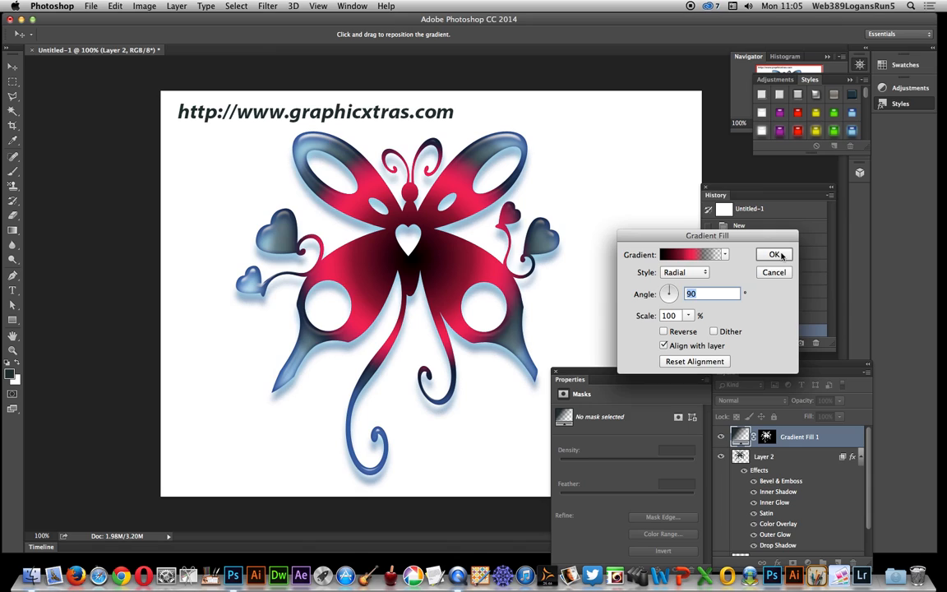
click(774, 253)
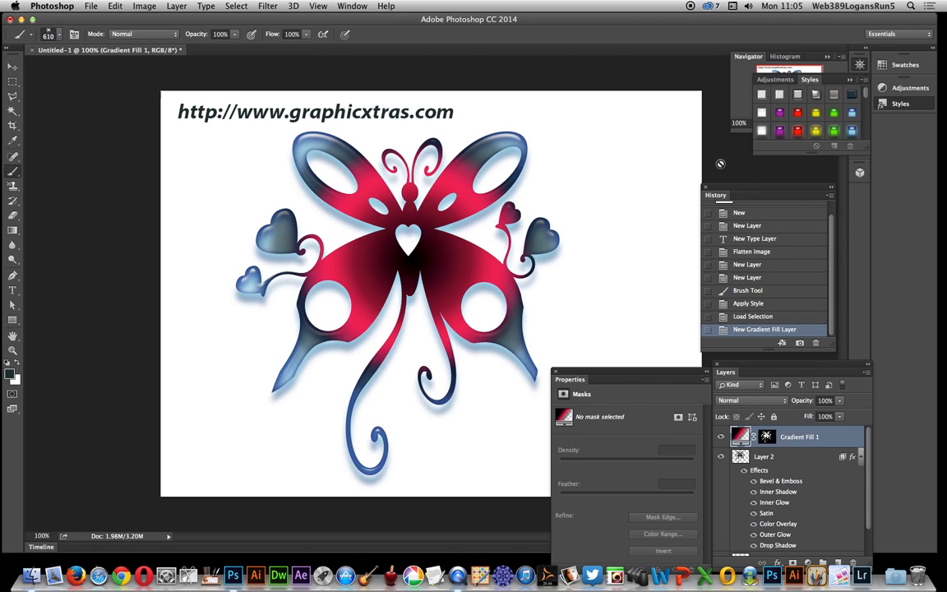
mouse_move(546, 17)
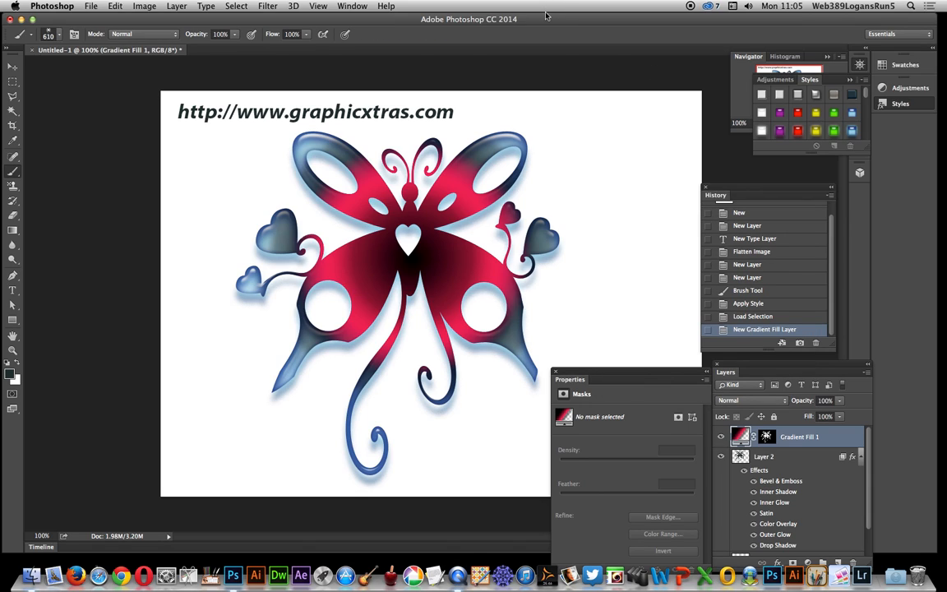
- Start a new Curves adjustment layer named Curves 1
click(178, 6)
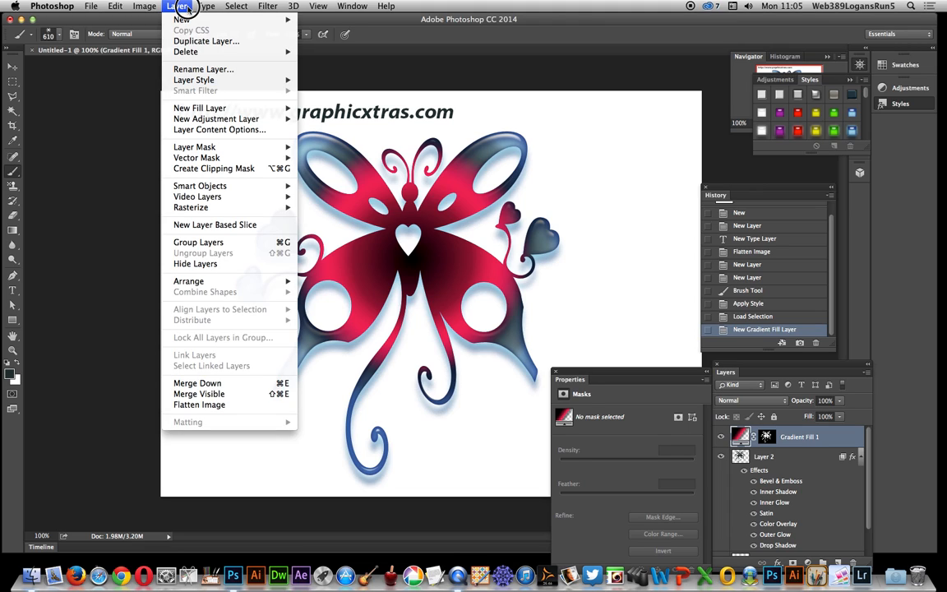
mouse_move(201, 108)
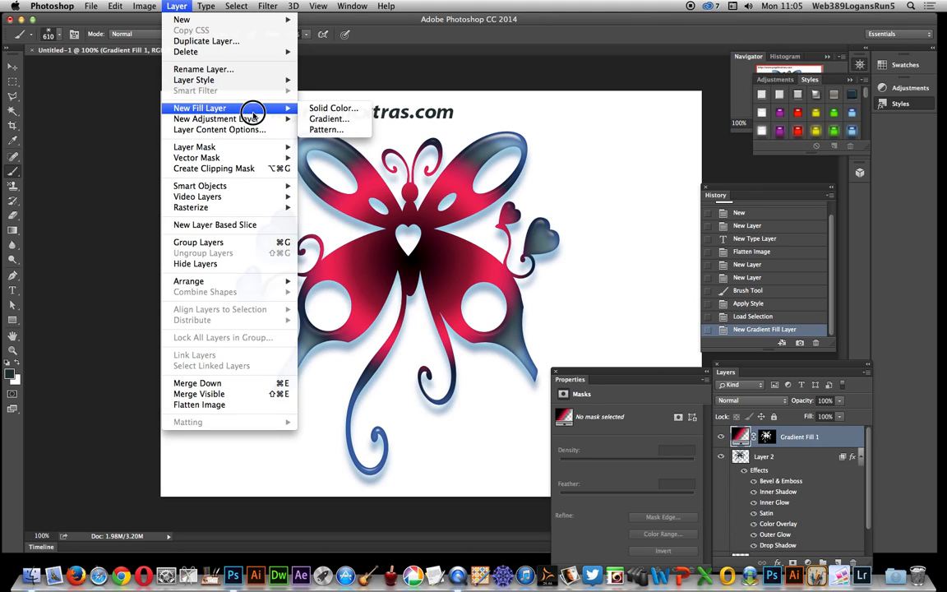
mouse_move(217, 118)
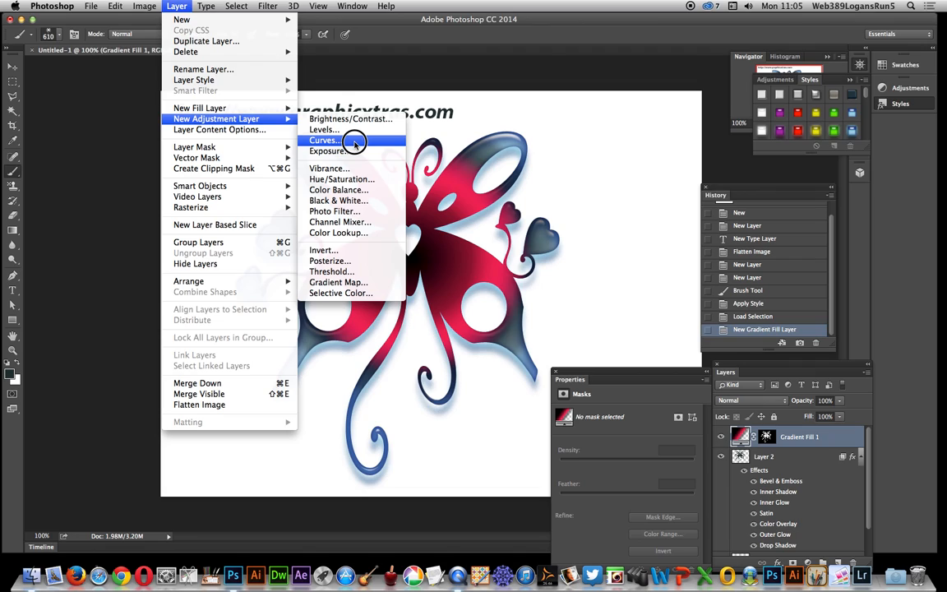
mouse_move(335, 211)
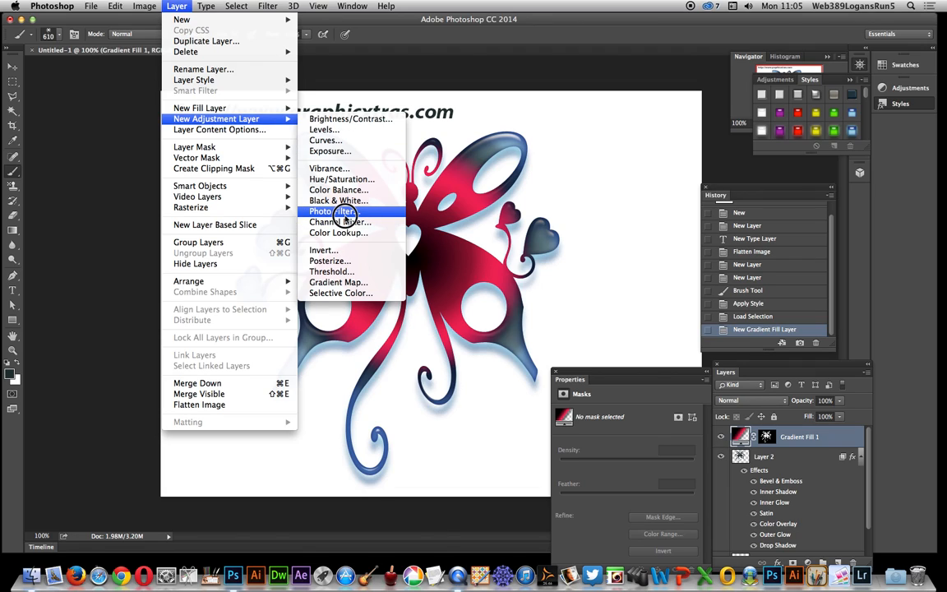
mouse_move(339, 233)
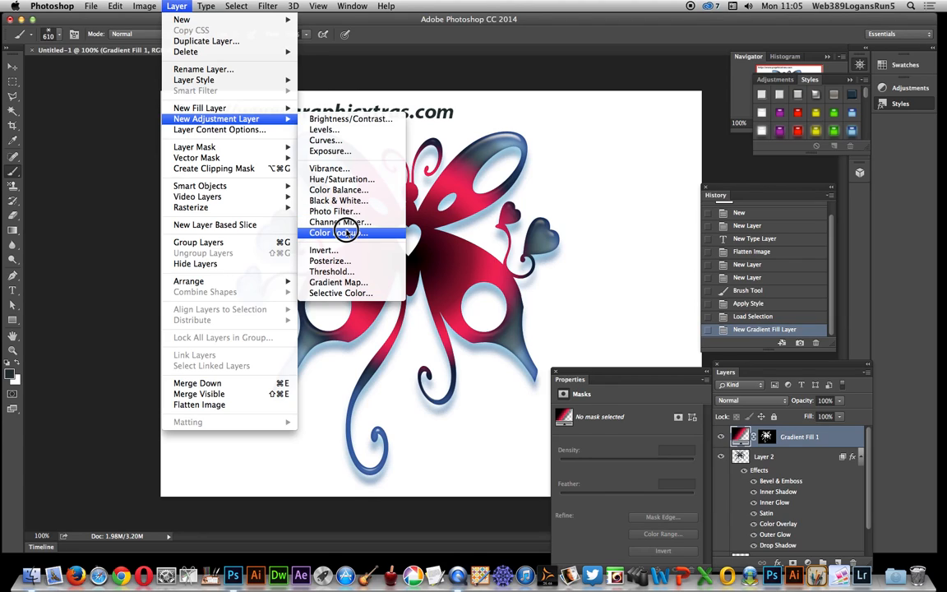
mouse_move(325, 141)
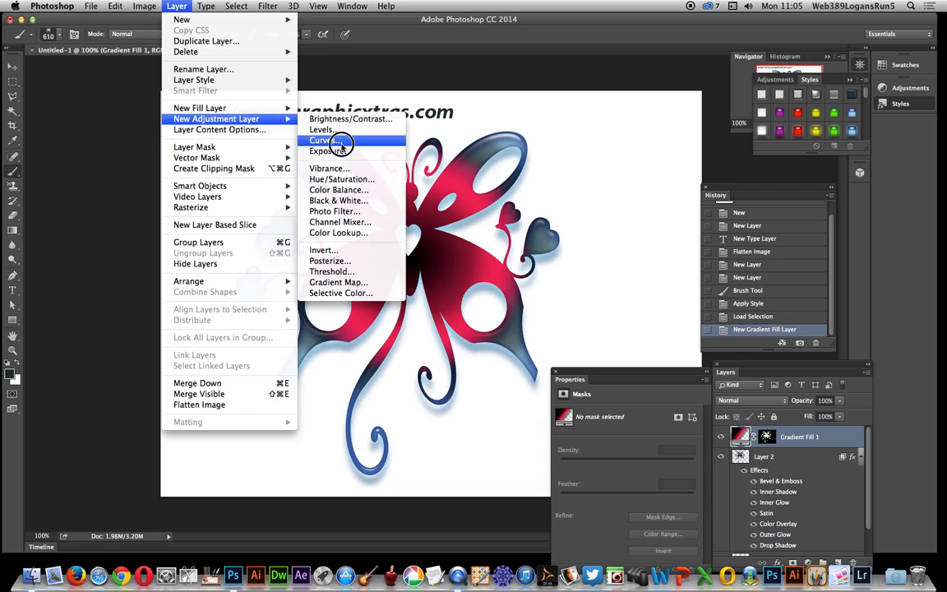
click(322, 139)
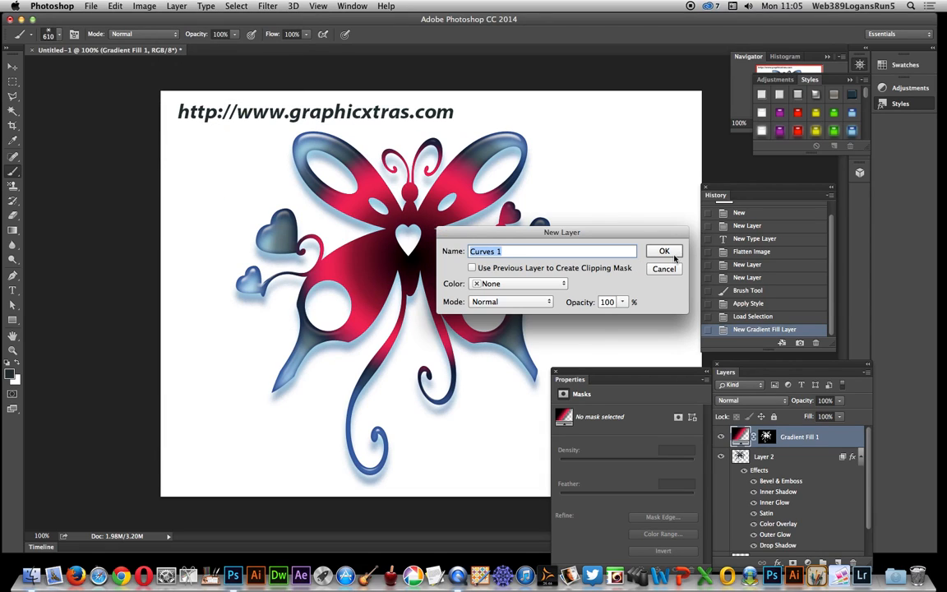
- Create Curves 1 and bend its curve into a wave for psychedelic purple-pink-green hues
click(664, 250)
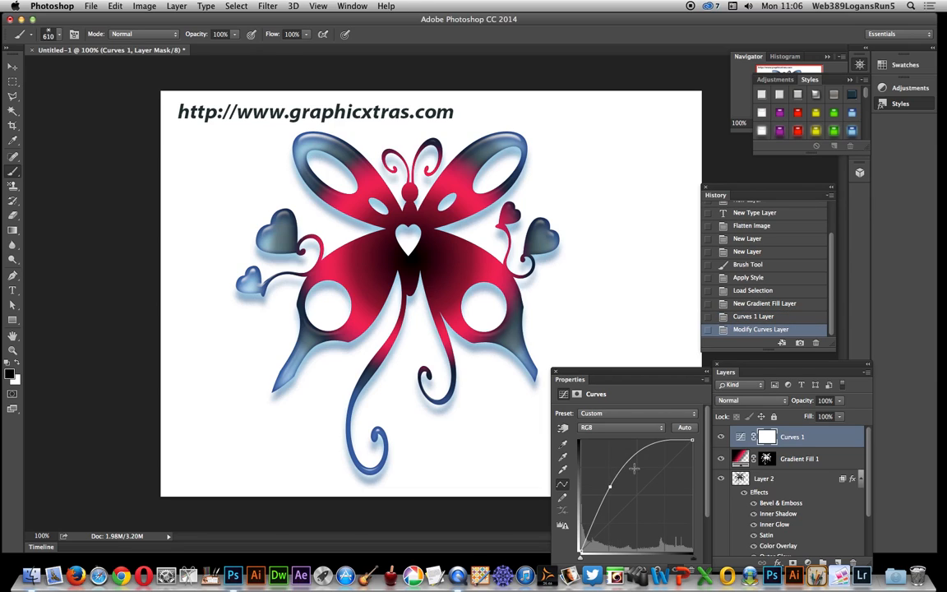
drag(610, 485, 649, 499)
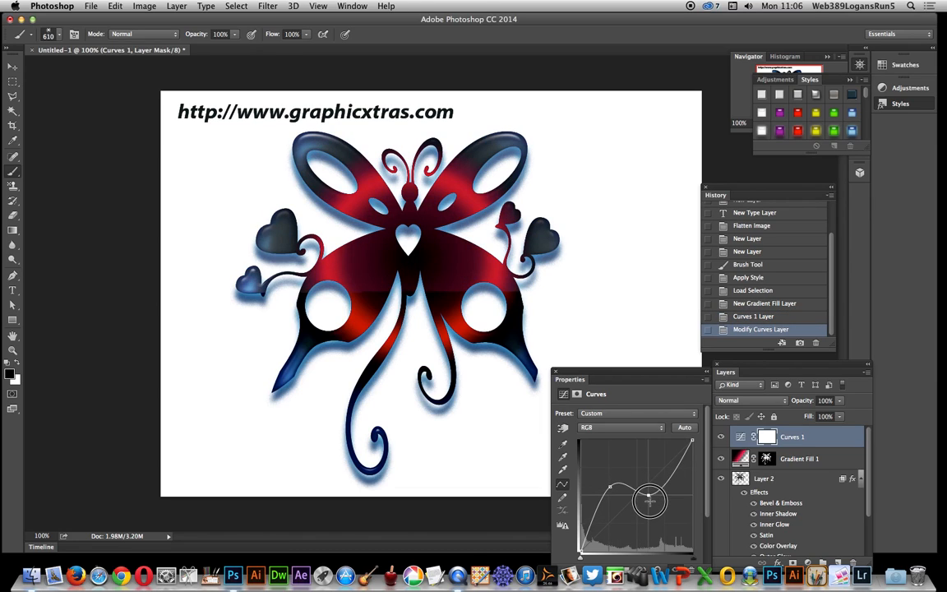
drag(649, 499, 651, 525)
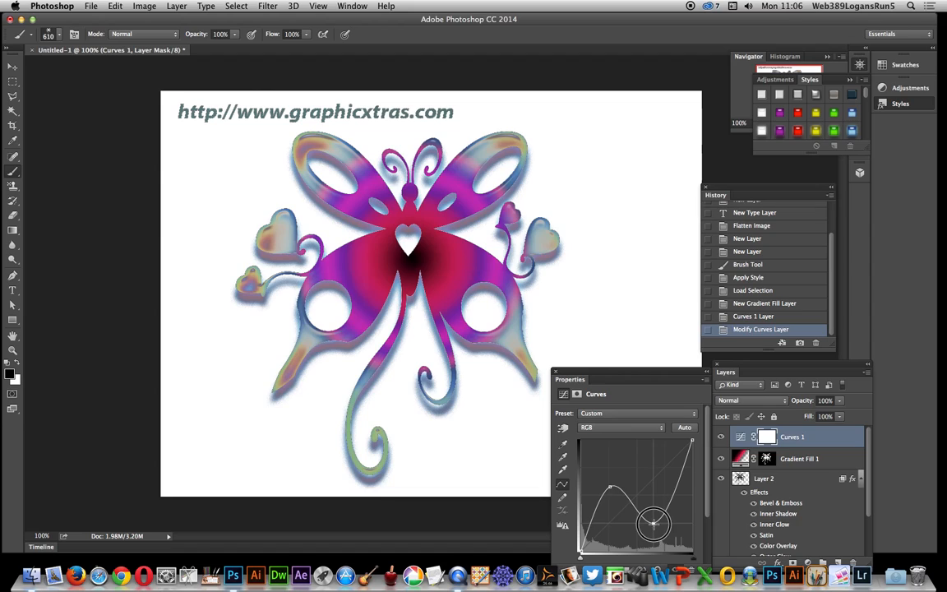
drag(654, 524, 651, 533)
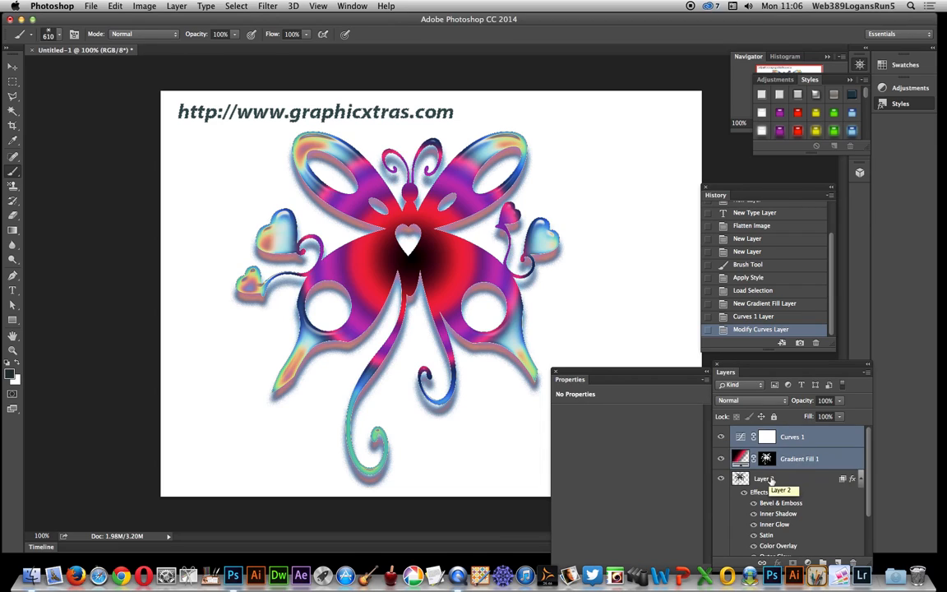
- Convert Curves 1, Gradient Fill 1 and Layer 2 into one smart object
click(763, 478)
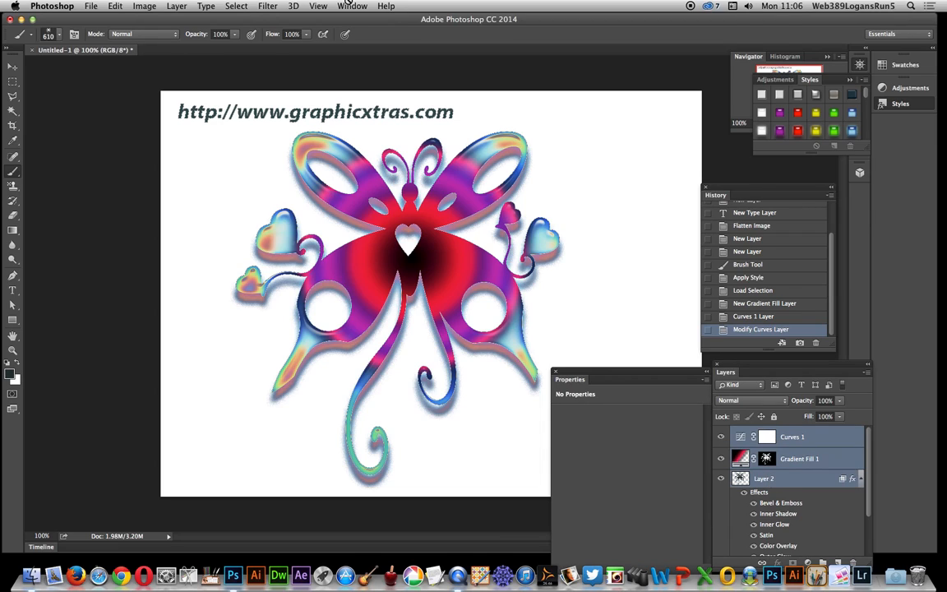
click(176, 6)
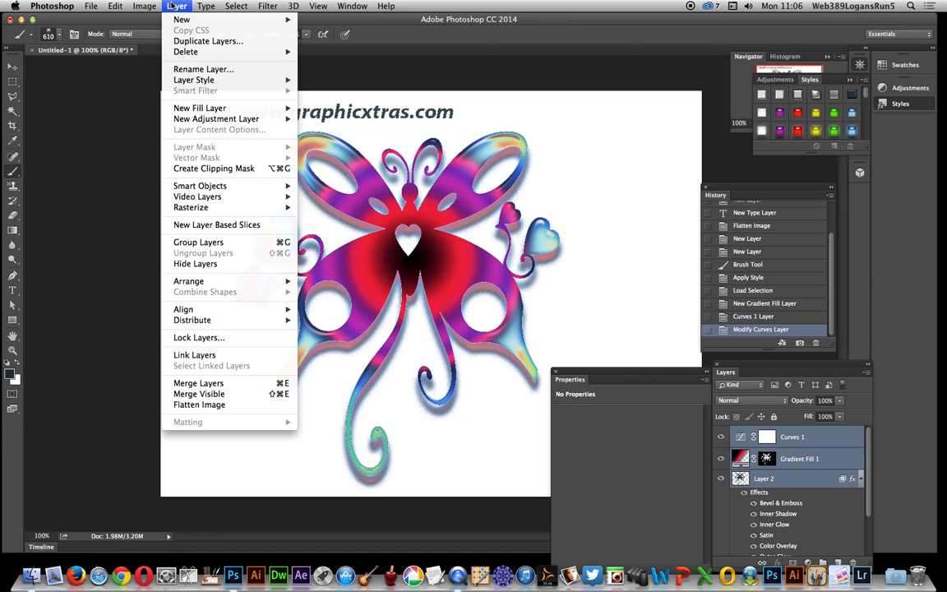
mouse_move(200, 184)
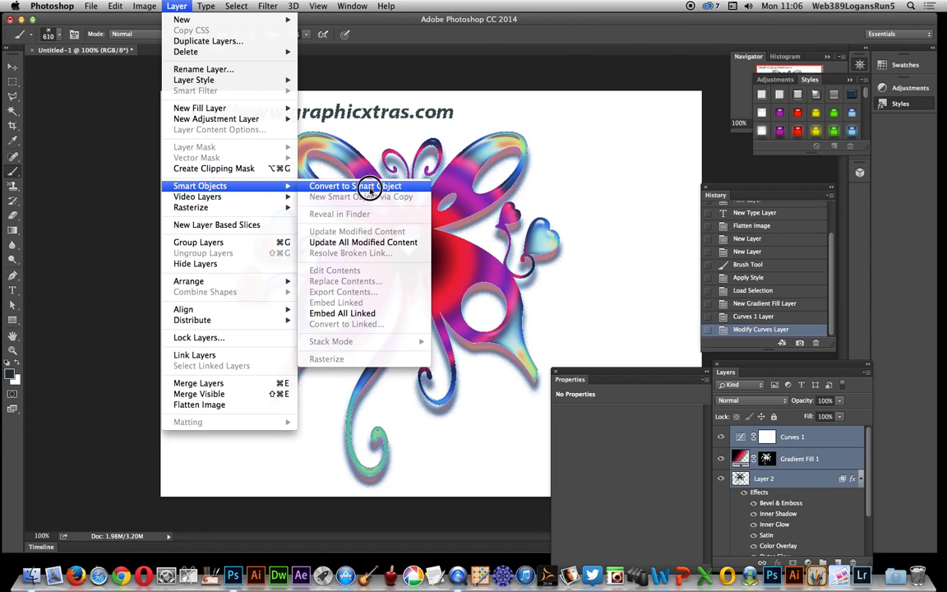
click(355, 186)
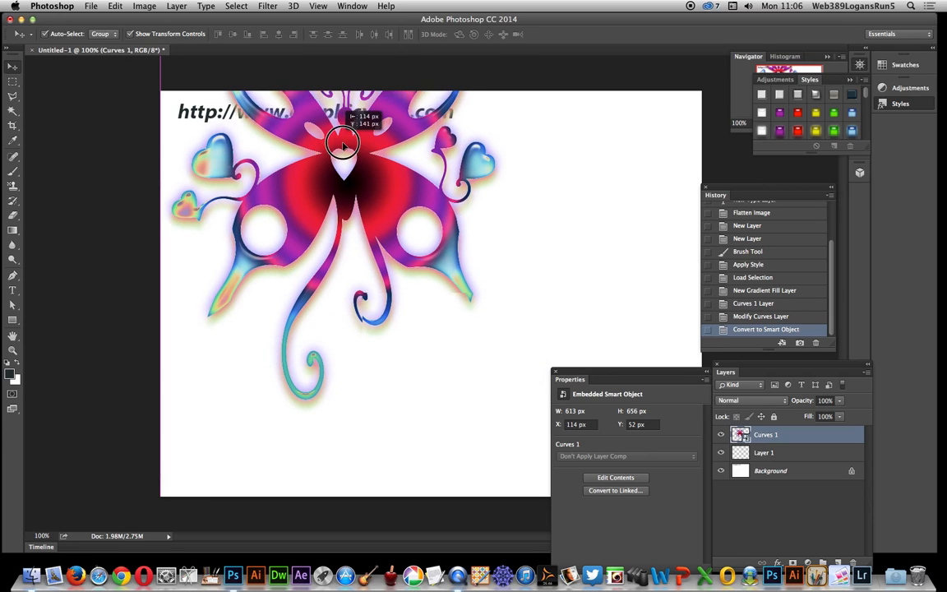
- Drag the butterfly smart object around and drop it near the canvas centre
drag(342, 145, 329, 138)
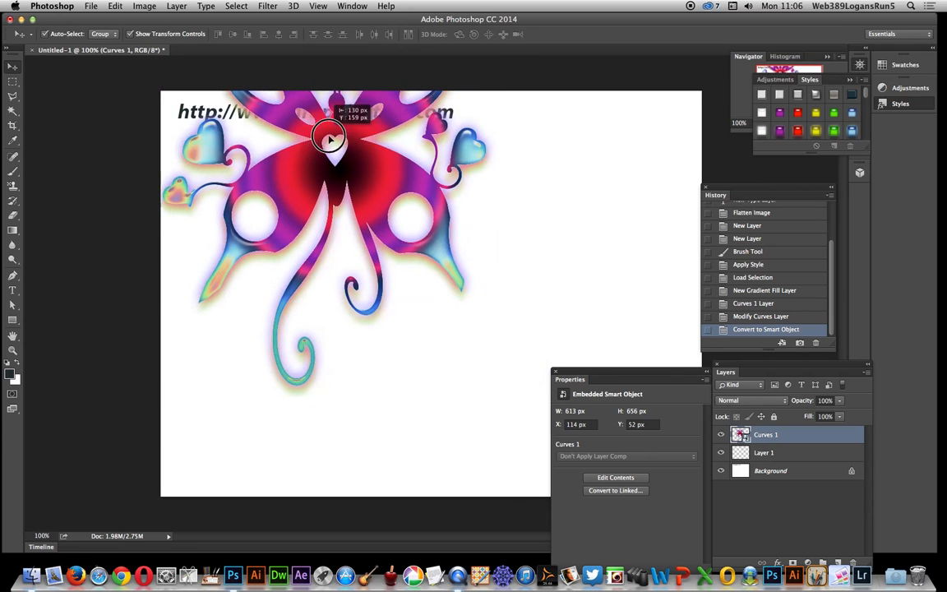
drag(329, 140, 395, 184)
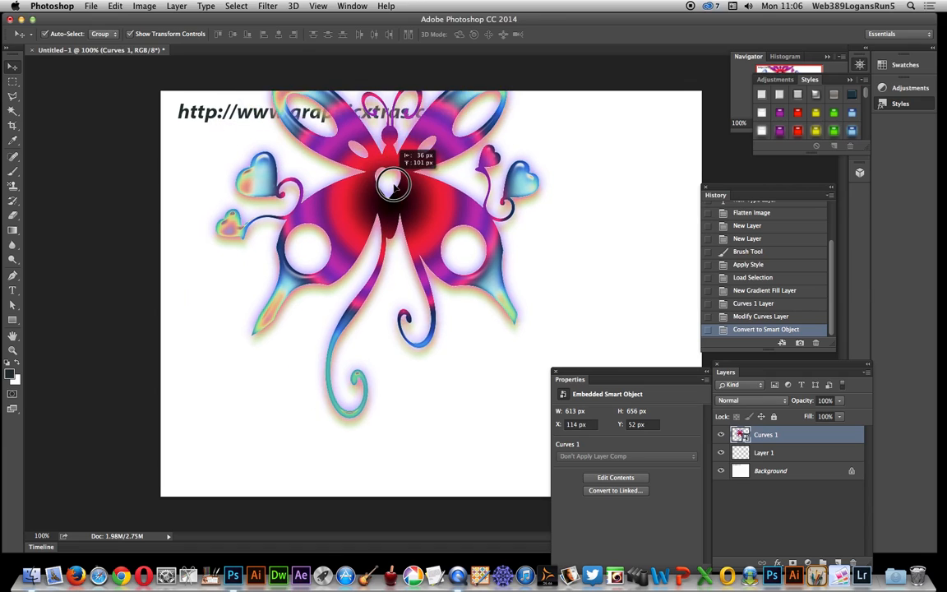
drag(393, 184, 415, 238)
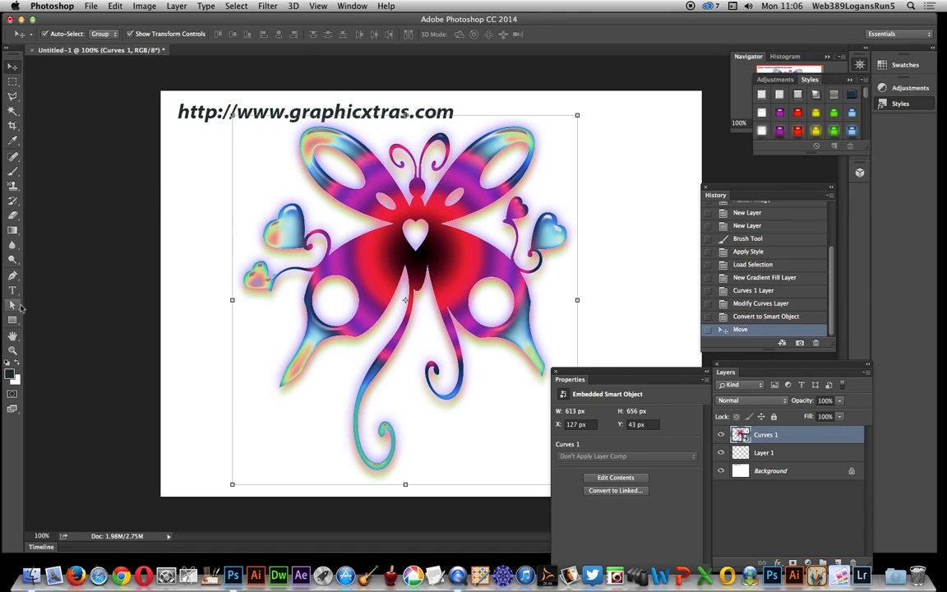
mouse_move(789, 470)
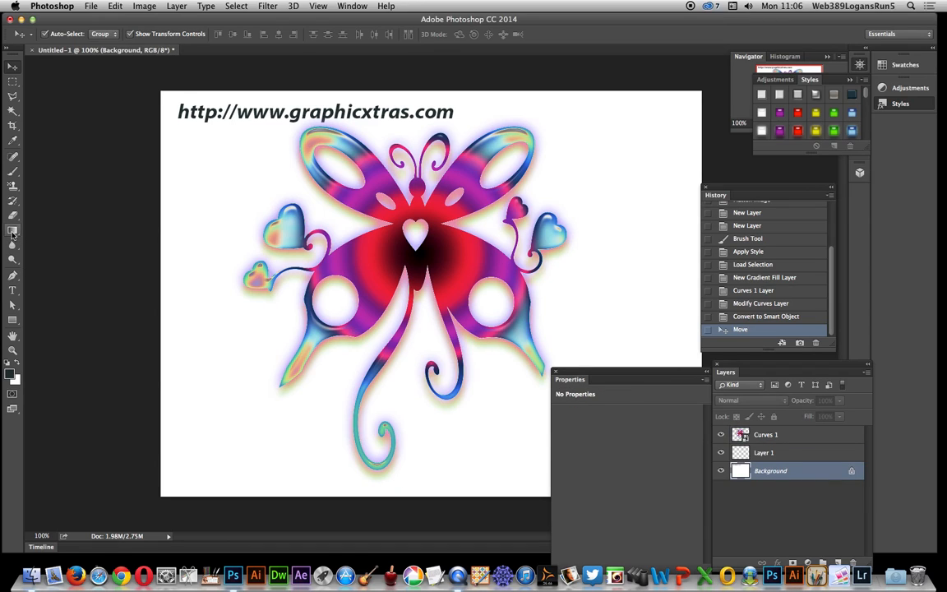
- Fill the Background with a white-to-light-blue gradient and nudge the butterfly
click(13, 231)
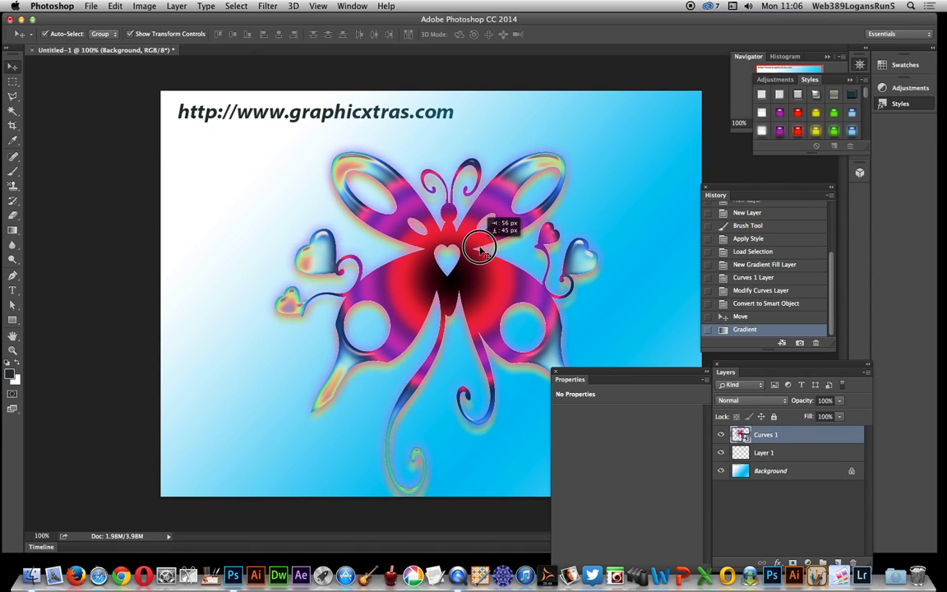
drag(479, 250, 461, 239)
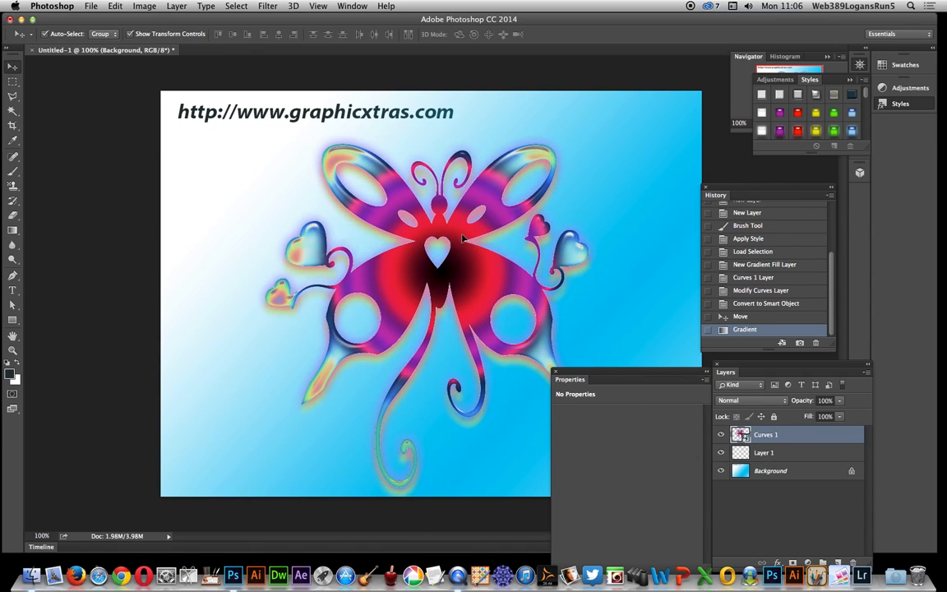
click(766, 433)
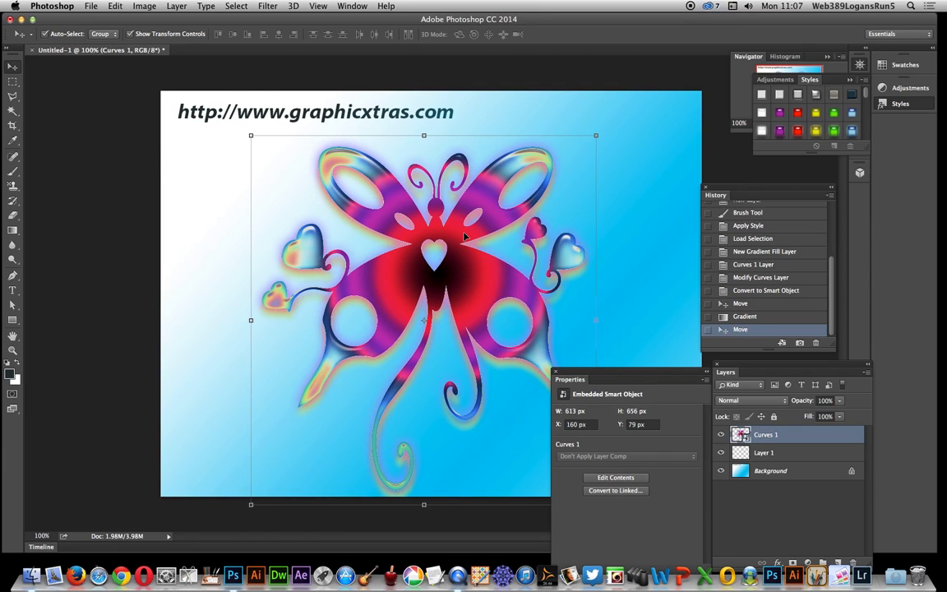
- Launch the Camera Raw Filter from the Filter menu on the butterfly smart object
click(267, 6)
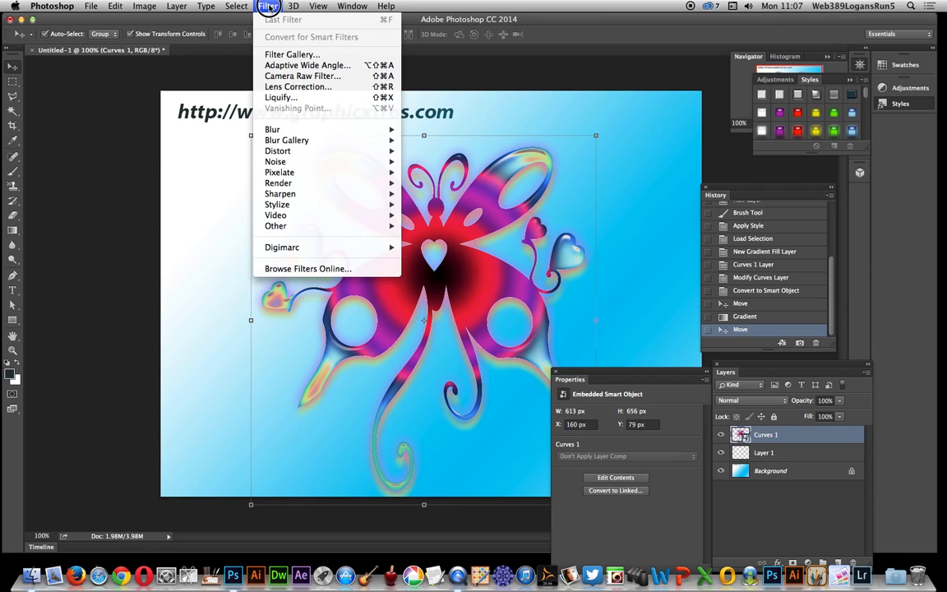
mouse_move(303, 76)
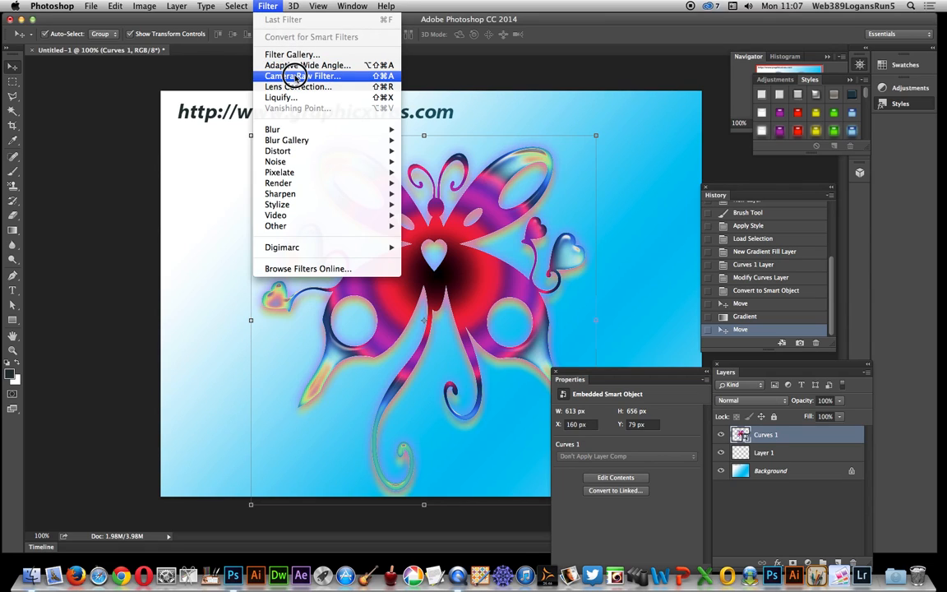
click(302, 75)
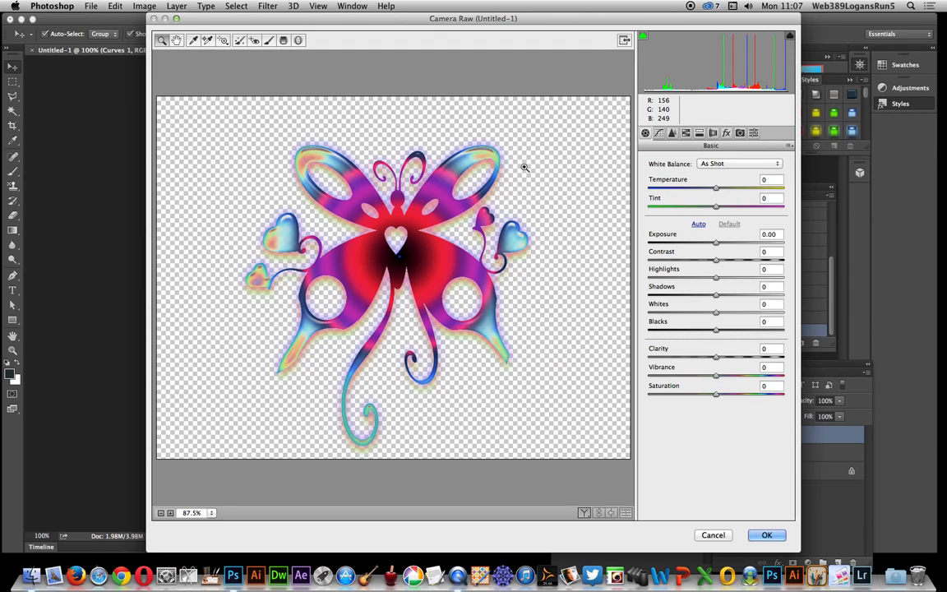
mouse_move(526, 161)
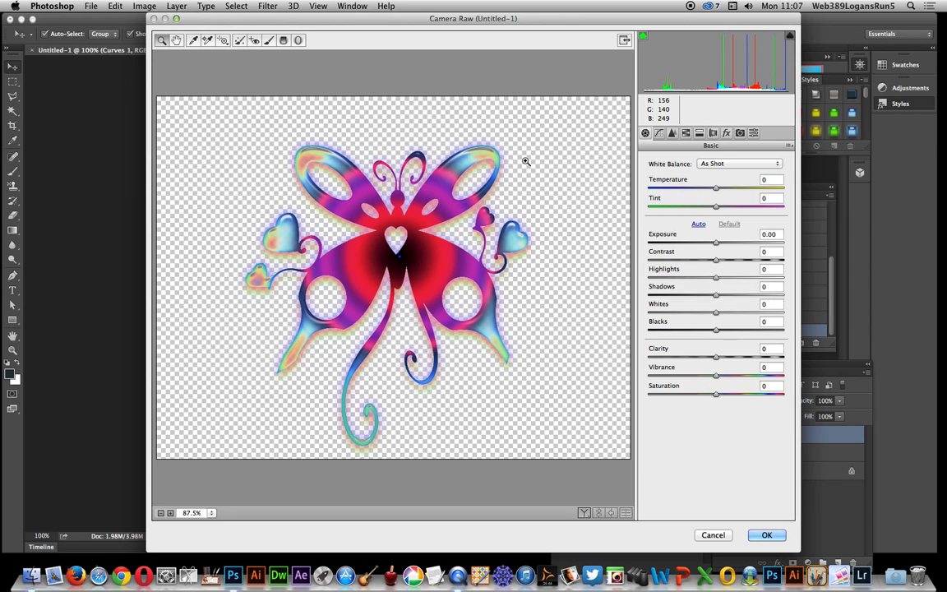
- Set Tint +27, Temperature -53, Exposure about -1.65 and negative Clarity, turning the butterfly blue-violet
drag(716, 207, 725, 207)
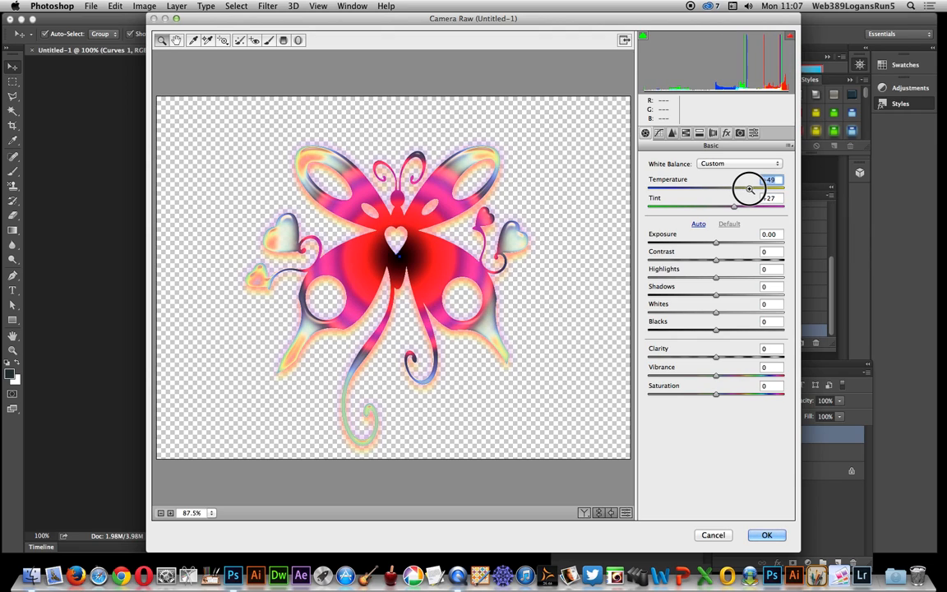
drag(748, 188, 685, 187)
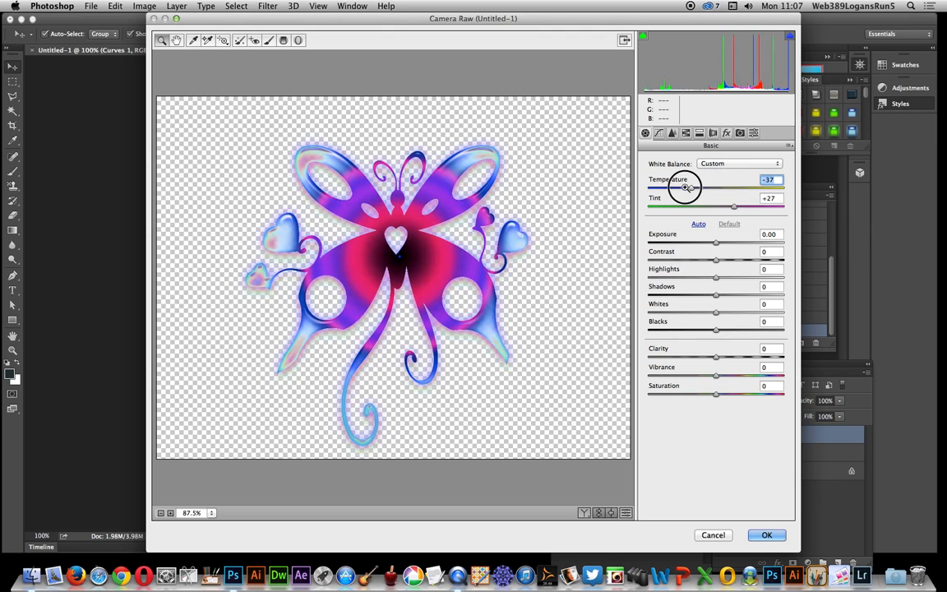
drag(685, 188, 680, 187)
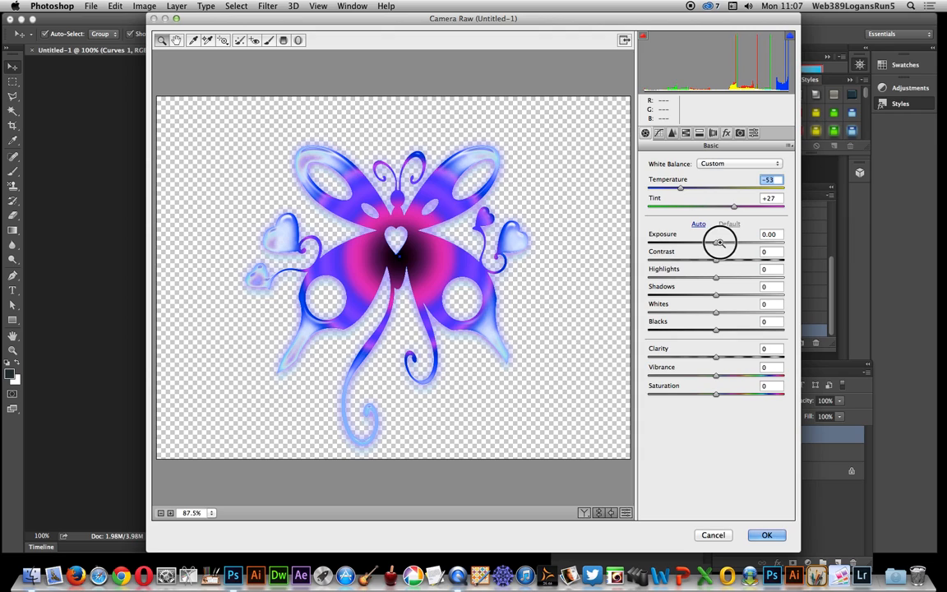
drag(716, 243, 693, 244)
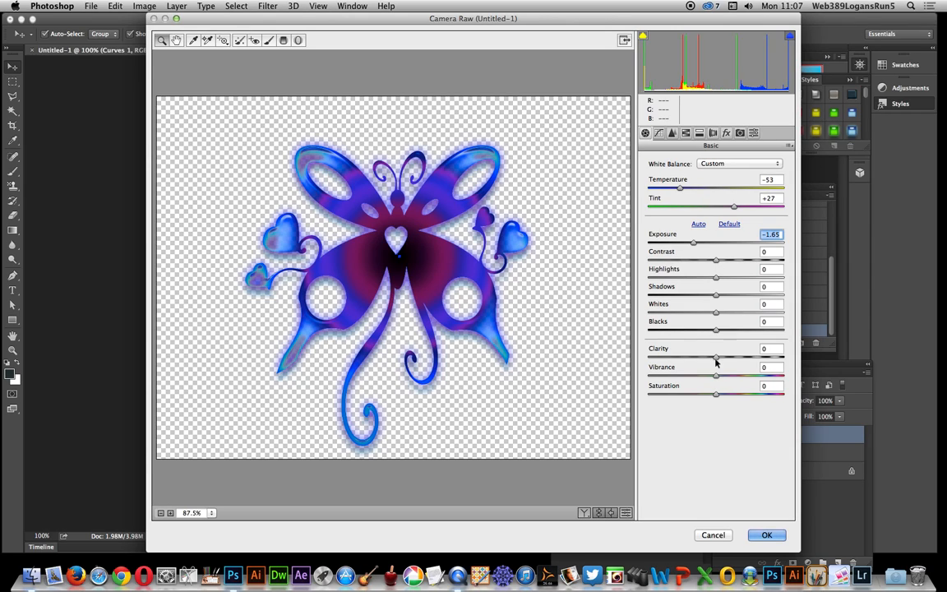
drag(717, 359, 657, 359)
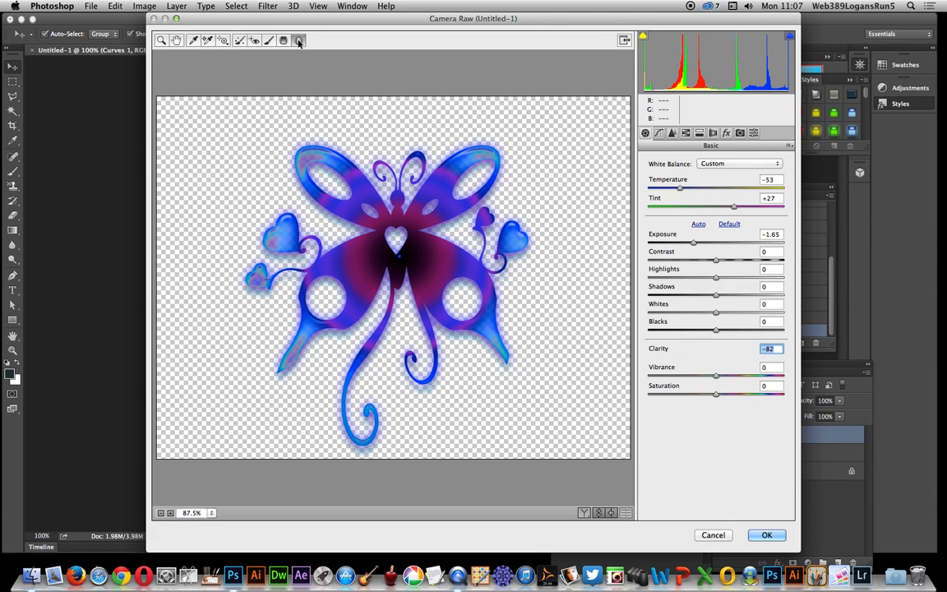
- Add a Radial Filter ellipse with raised exposure over the butterfly's upper body and apply Camera Raw
click(299, 39)
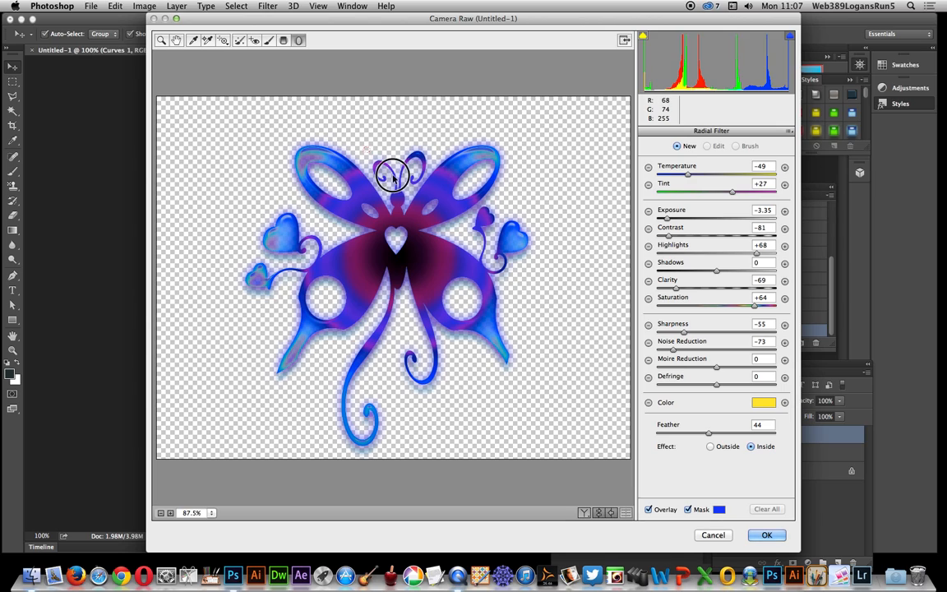
drag(391, 178, 403, 217)
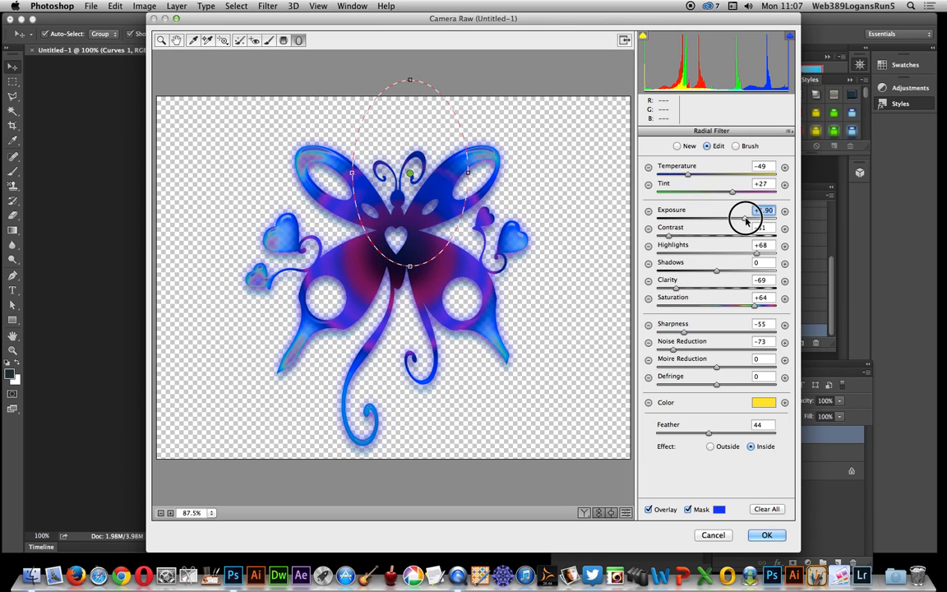
drag(743, 217, 759, 217)
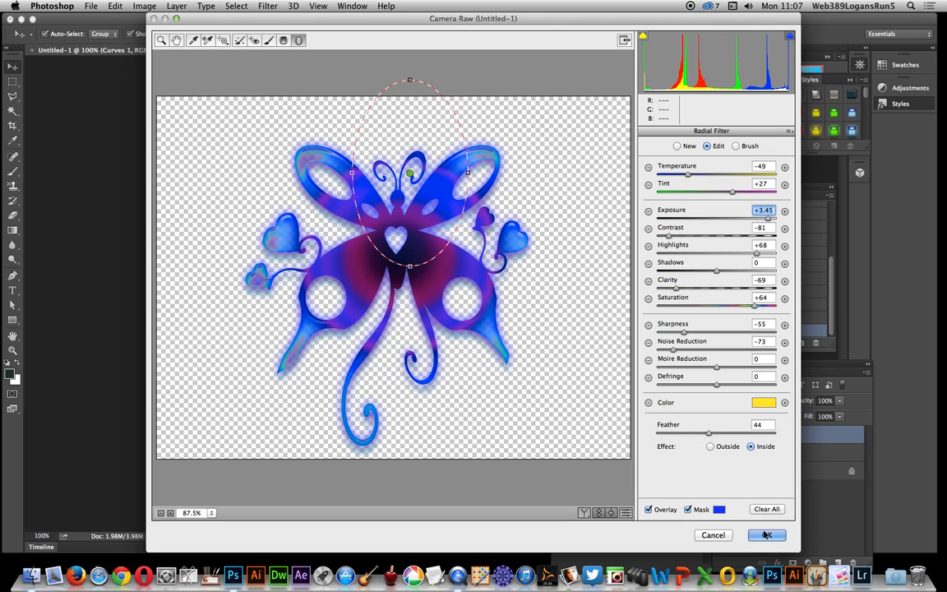
click(766, 536)
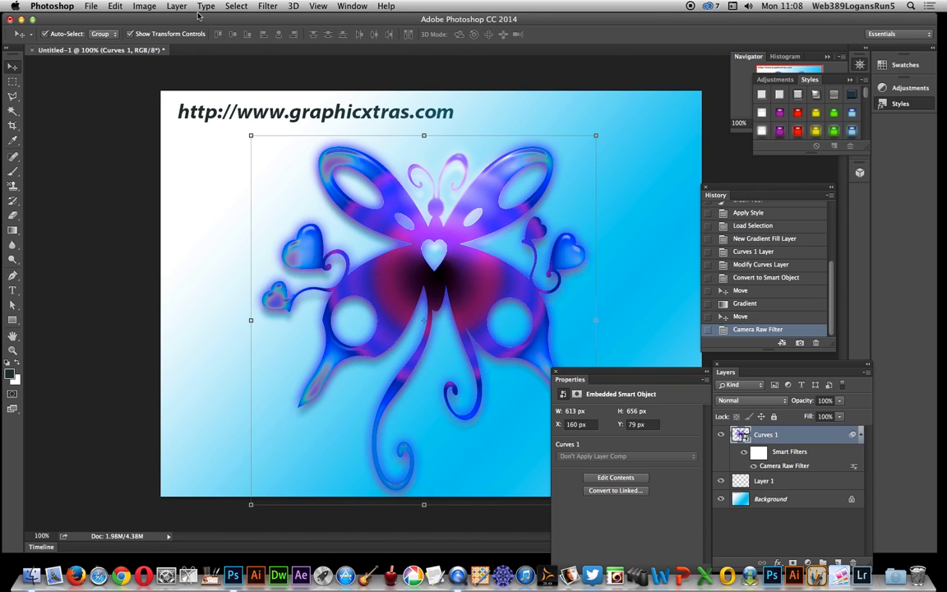
- Apply a Bevel & Emboss style with larger depth and size and a changed lighting angle
click(176, 6)
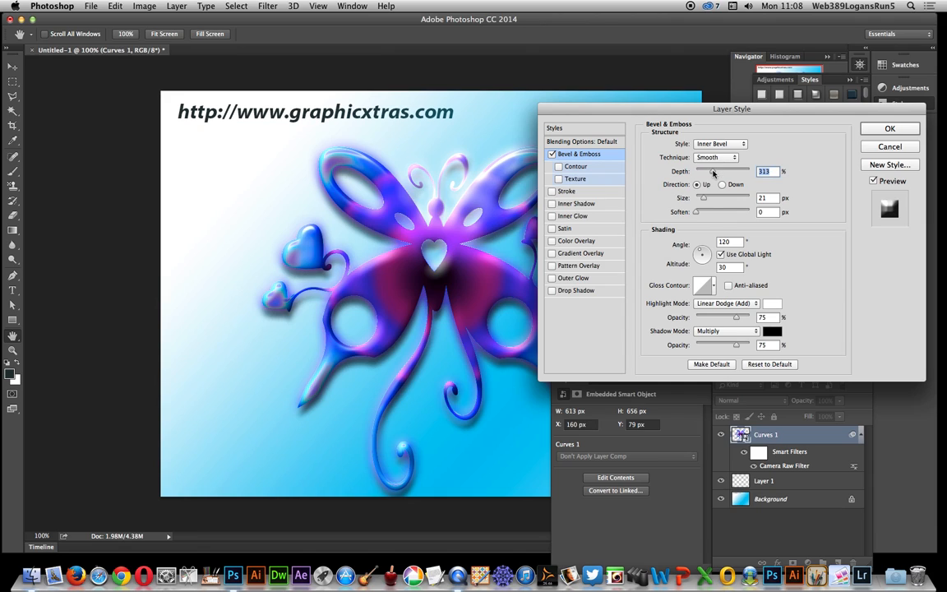
drag(704, 197, 724, 197)
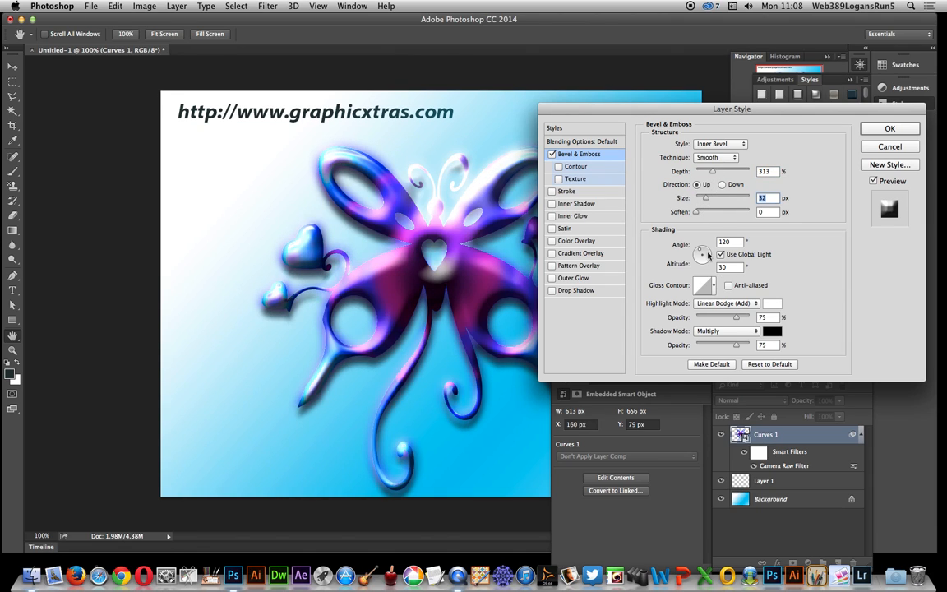
drag(704, 253, 700, 253)
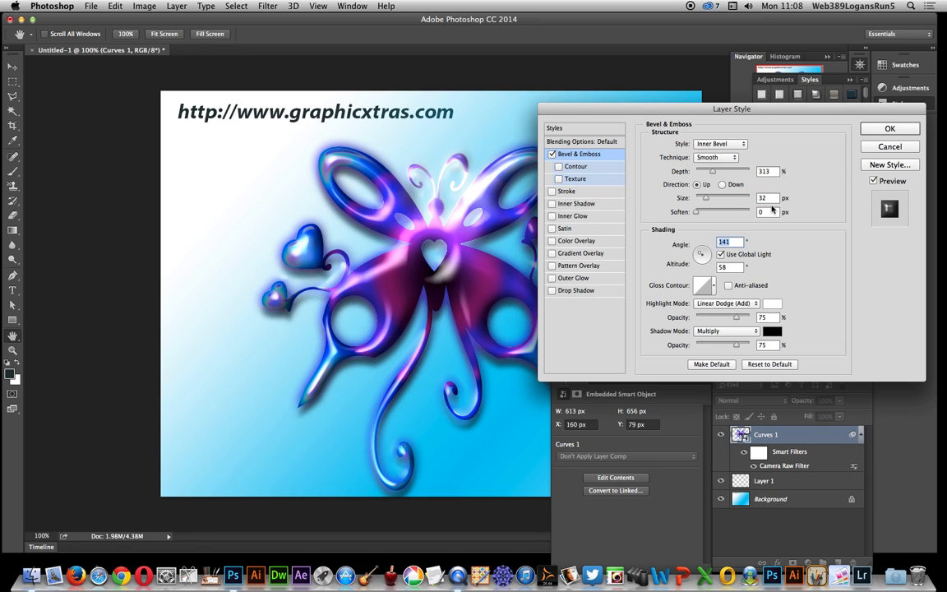
click(889, 128)
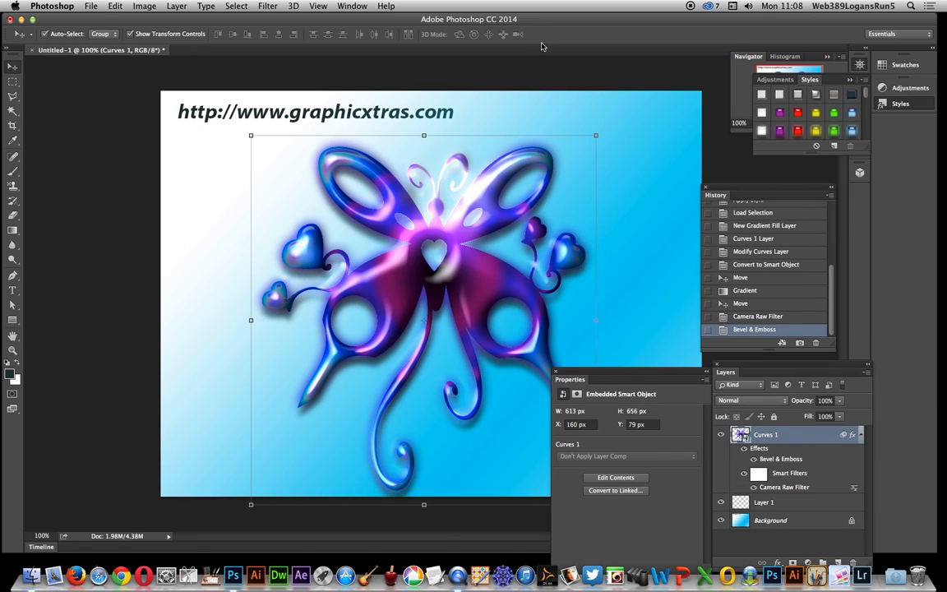